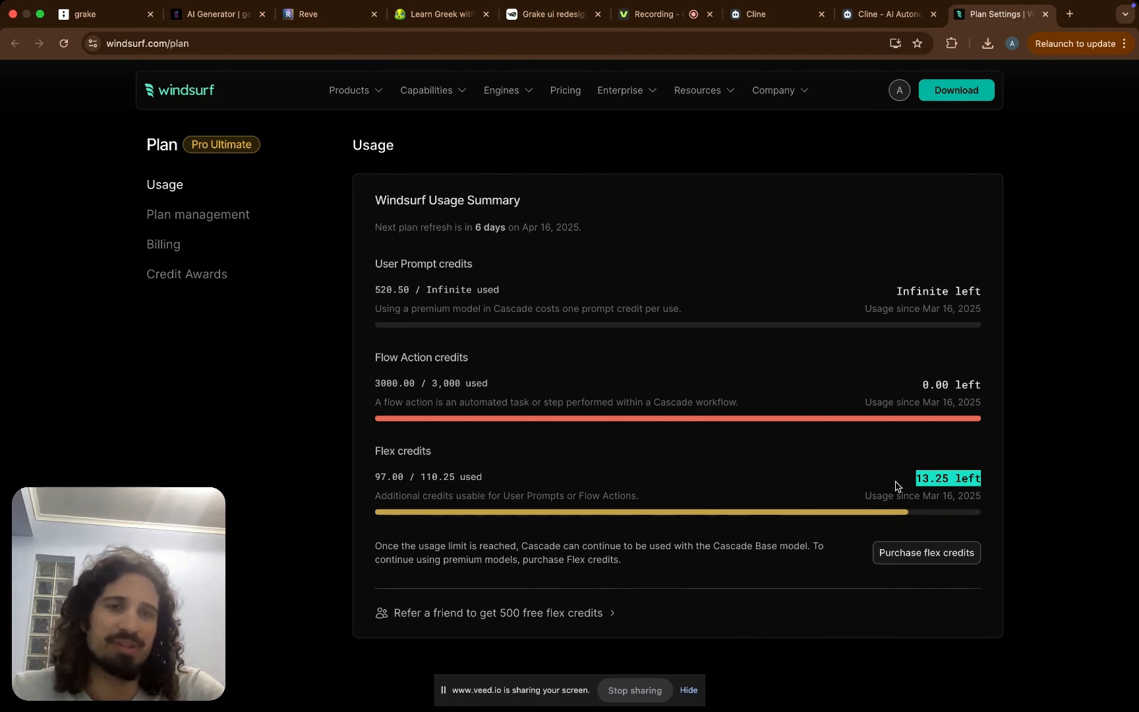
{"action": "mouse_move", "coordinate": [895, 443]}
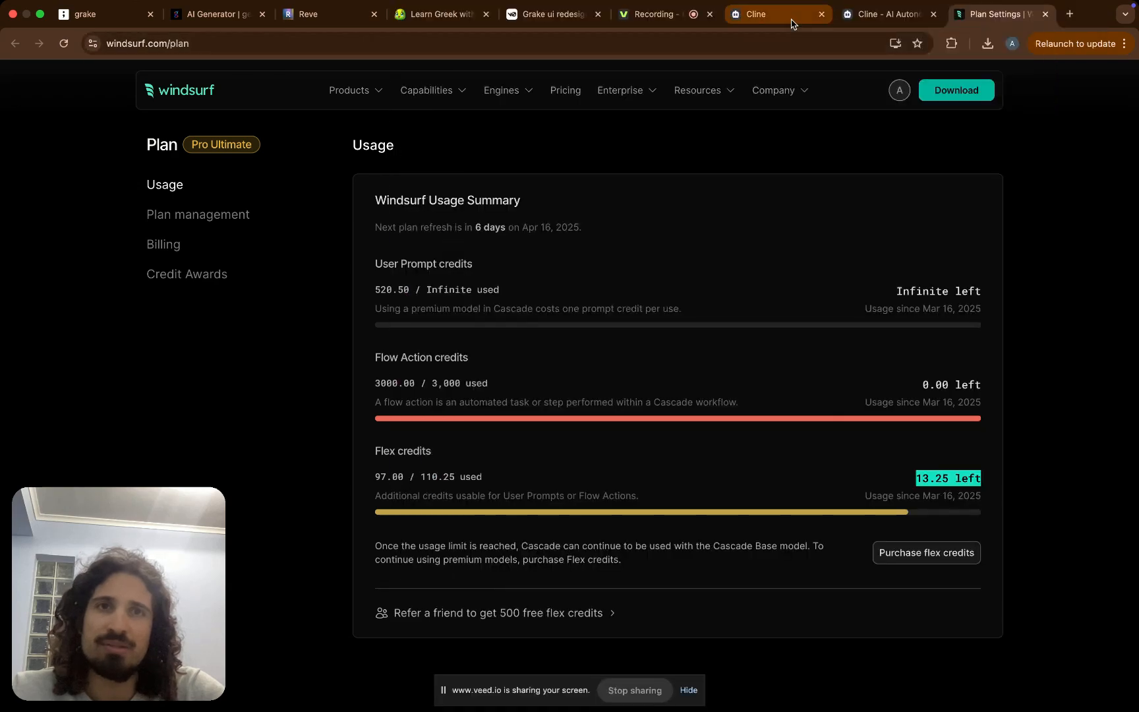
- Go from the Windsurf usage page to cline.bot and scroll to 'Why Cline is Different'
{"action": "left_click", "coordinate": [777, 14]}
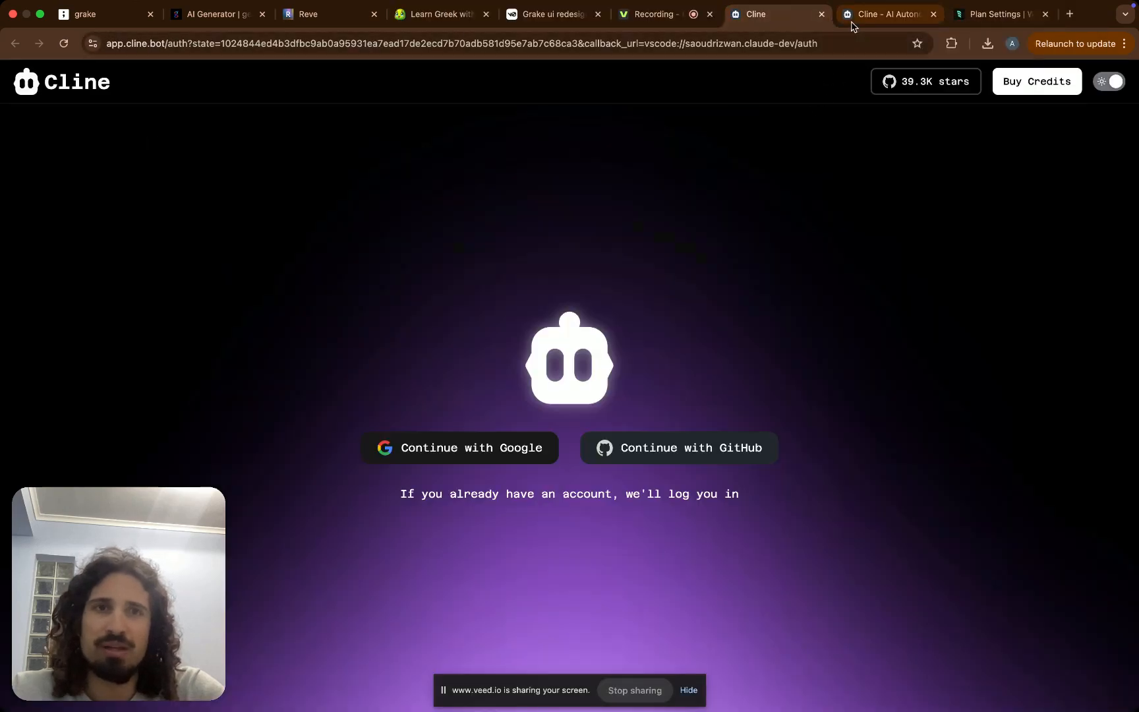
{"action": "left_click", "coordinate": [887, 14]}
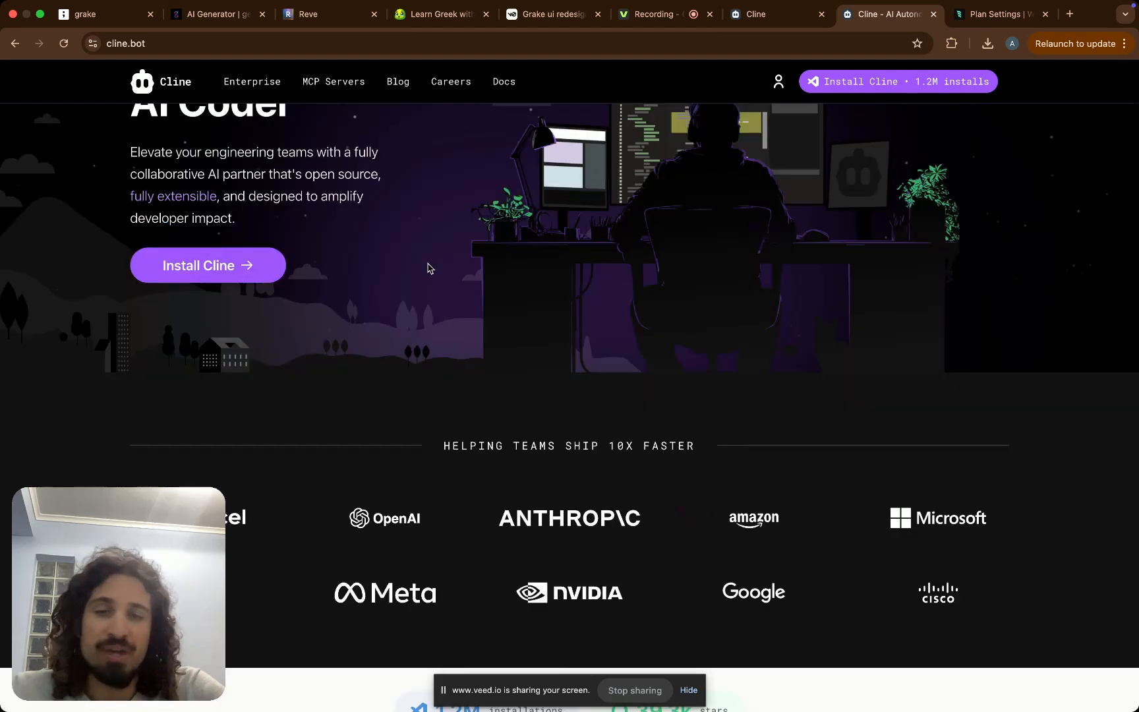
{"action": "scroll", "scroll_direction": "down", "scroll_amount": 3}
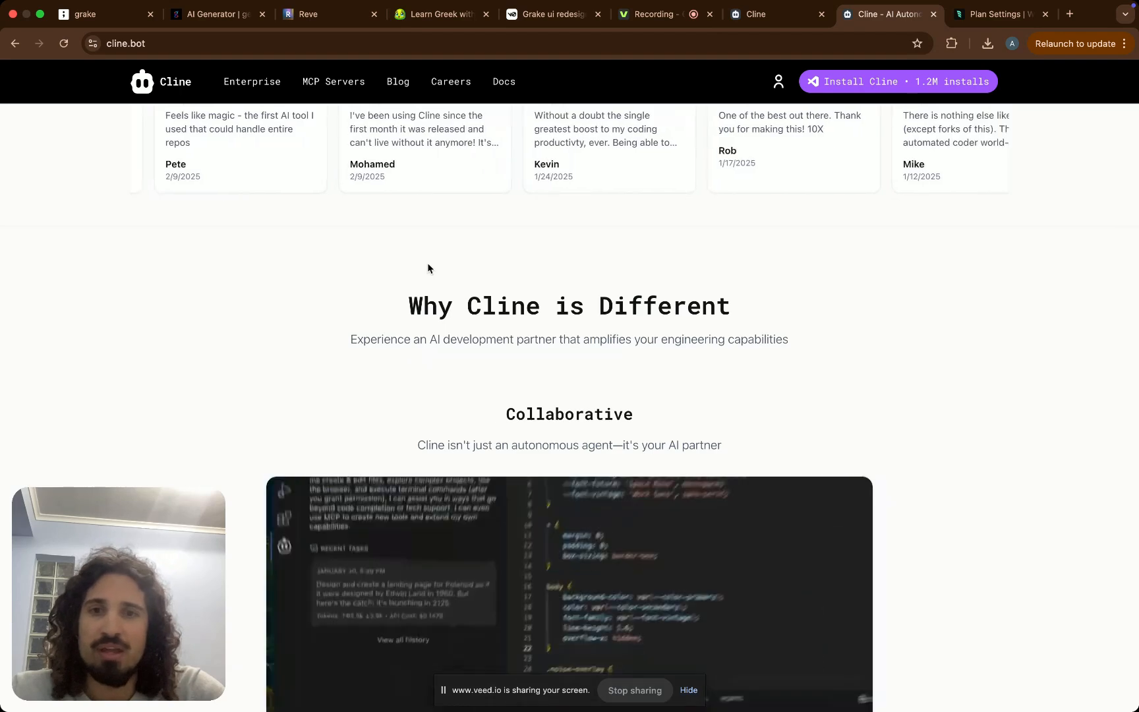
{"action": "scroll", "scroll_direction": "down", "scroll_amount": 3}
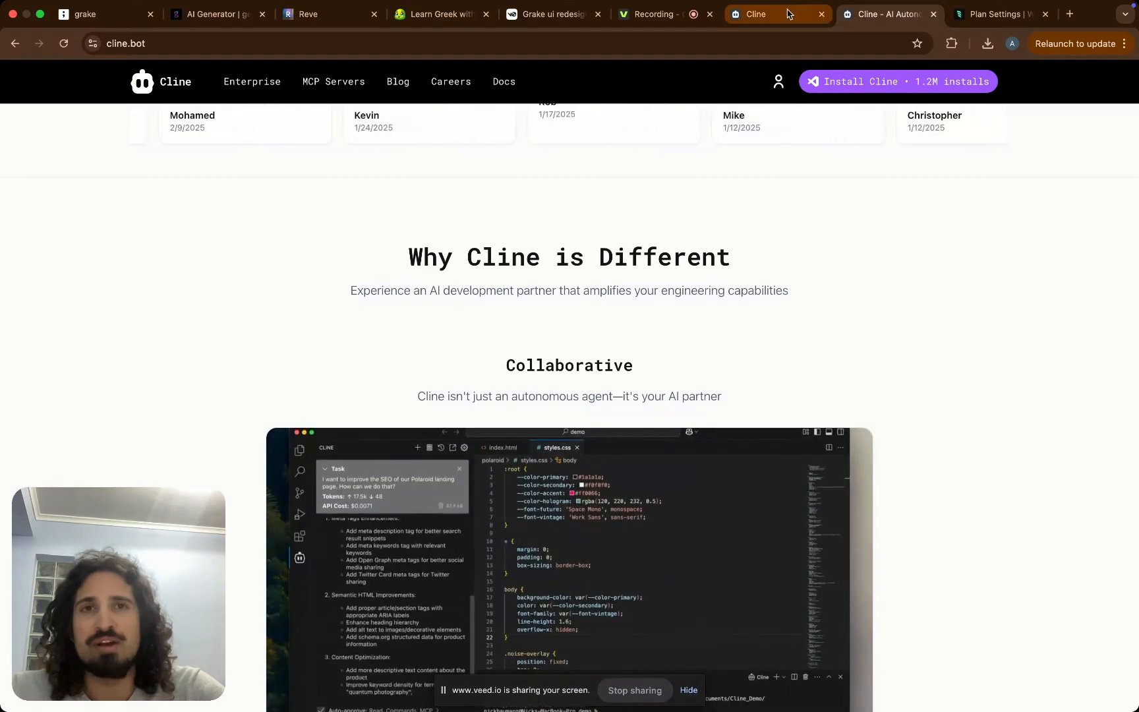
- Choose 'Use your own API key' in Cline, then bring up OpenRouter's API Keys page
{"action": "left_click", "coordinate": [887, 14]}
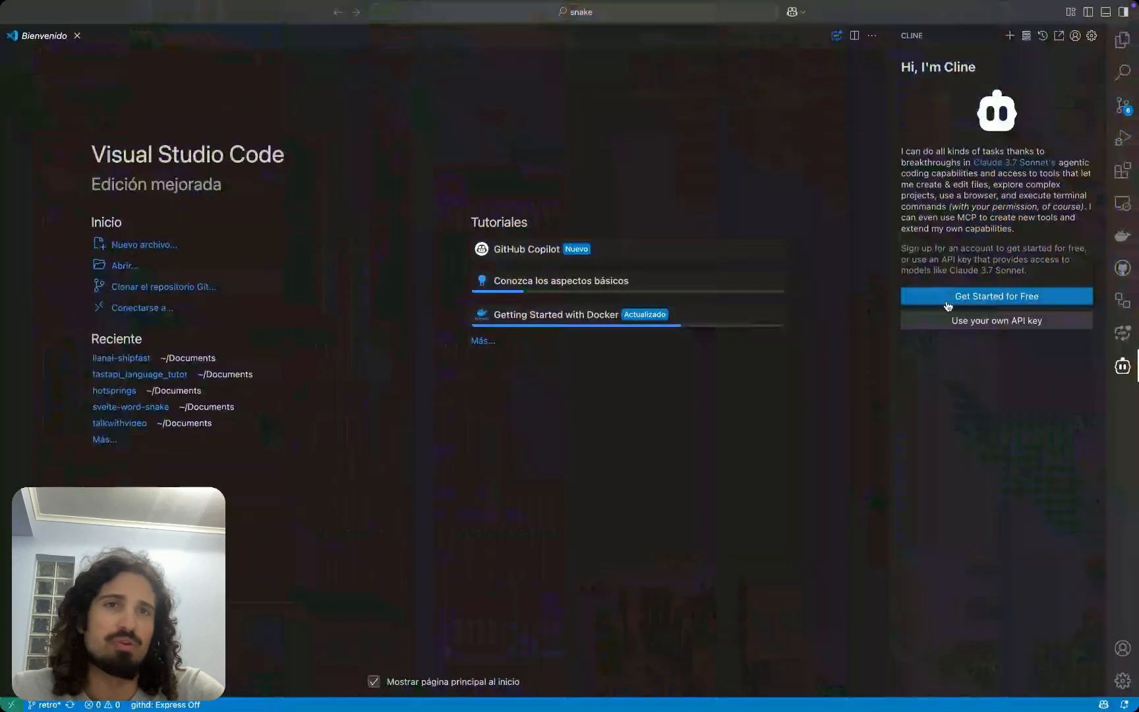
{"action": "mouse_move", "coordinate": [996, 320]}
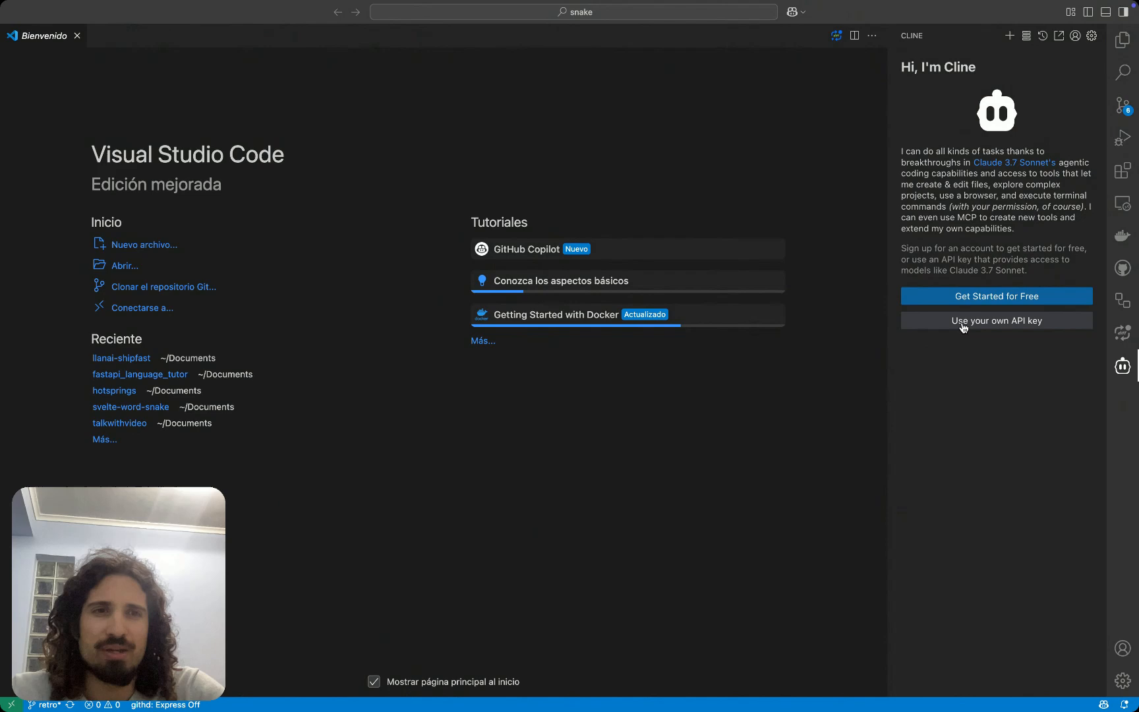
{"action": "left_click", "coordinate": [995, 320]}
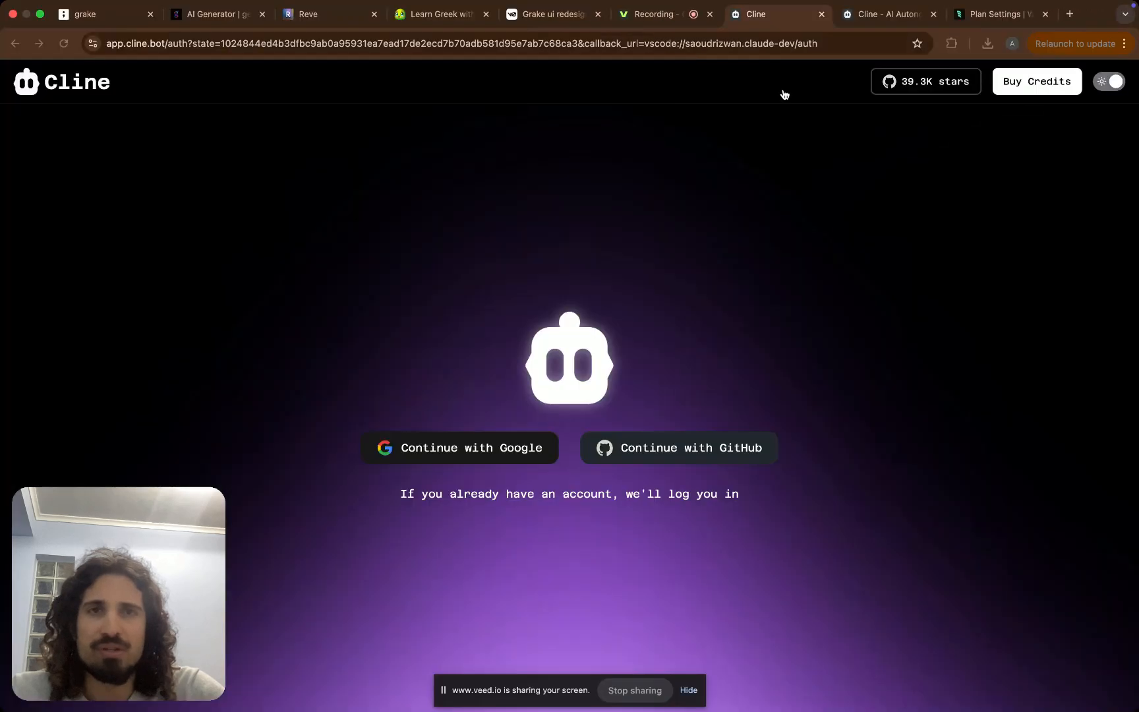
{"action": "left_click", "coordinate": [883, 14]}
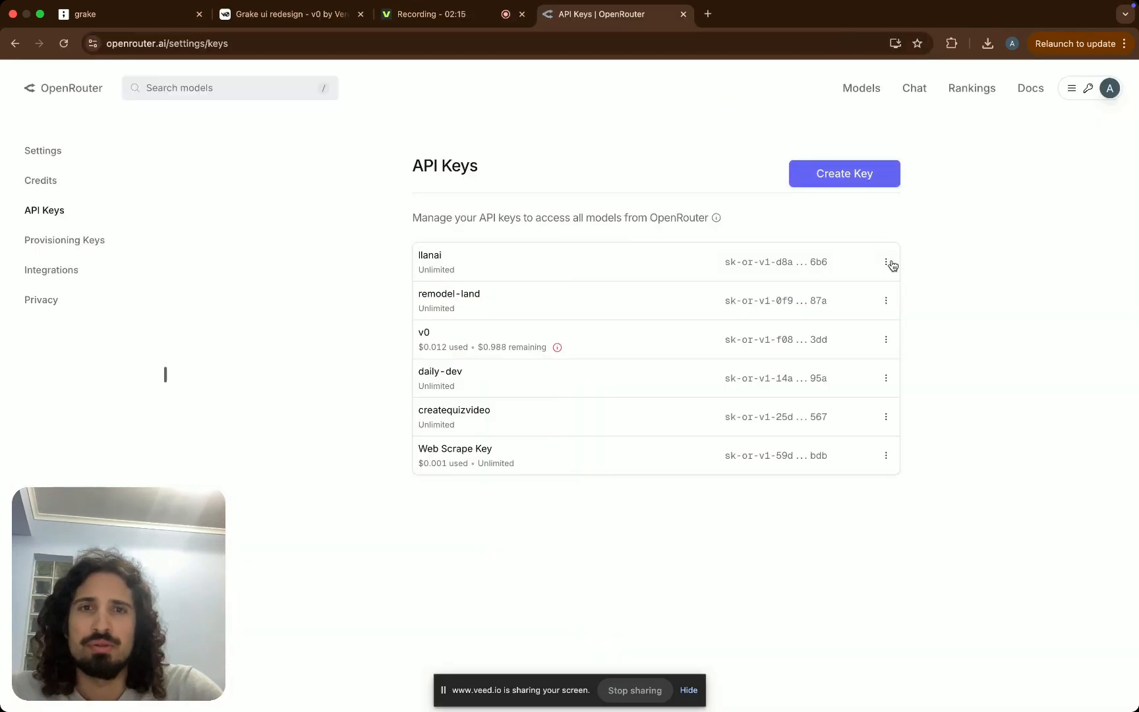
- After checking the existing llanai key, create a new OpenRouter key named 'cline'
{"action": "left_click", "coordinate": [886, 262]}
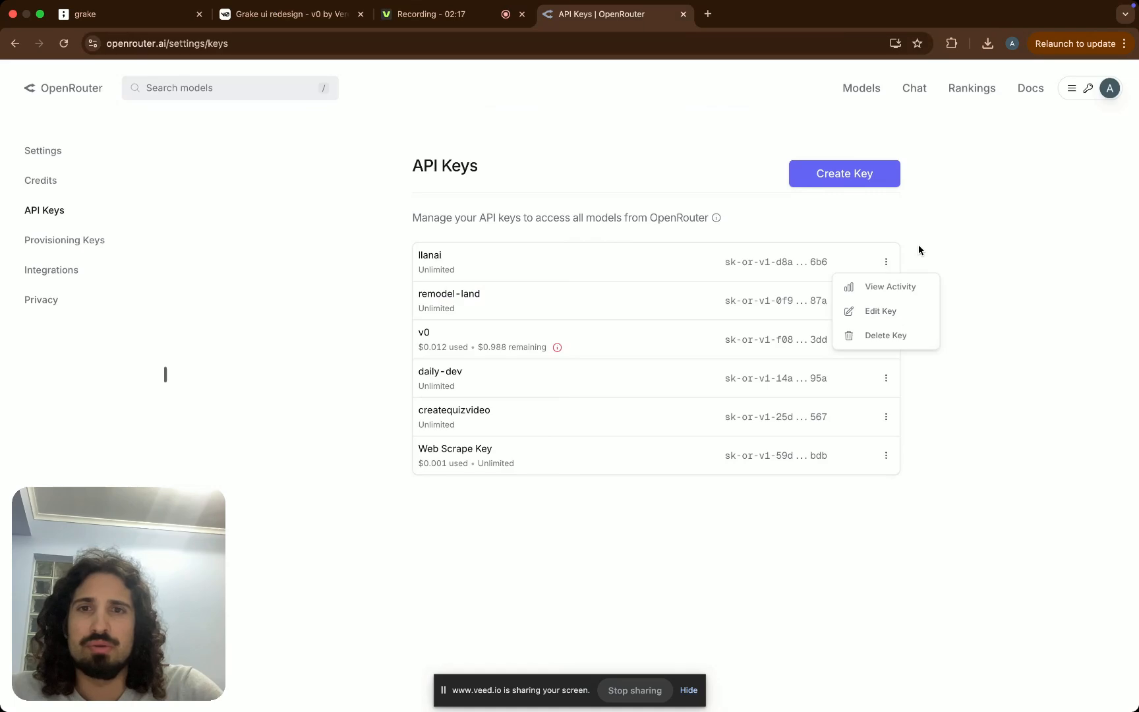
{"action": "left_click", "coordinate": [842, 172]}
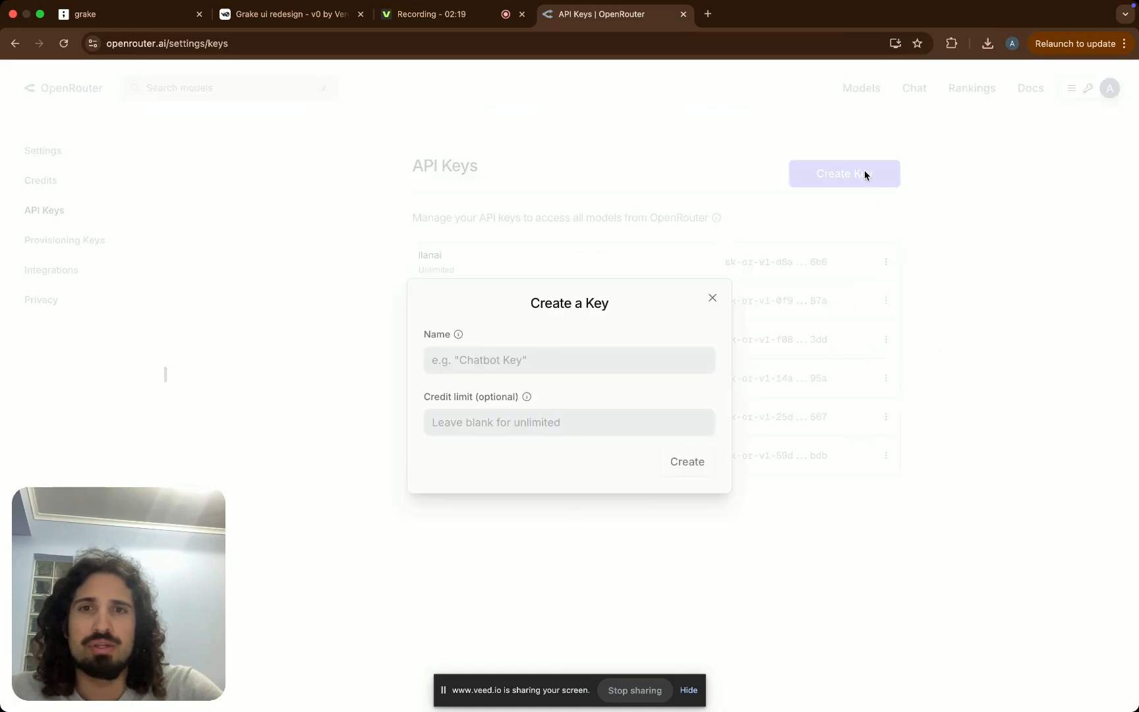
{"action": "left_click", "coordinate": [569, 360]}
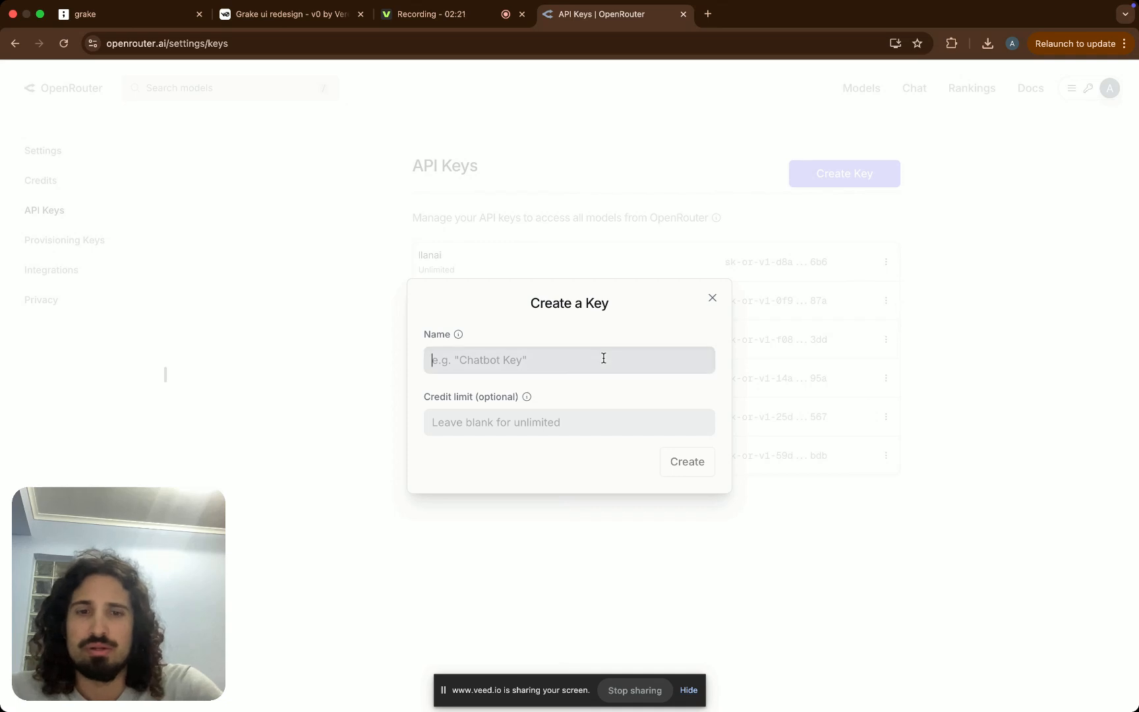
{"action": "type", "text": "cline"}
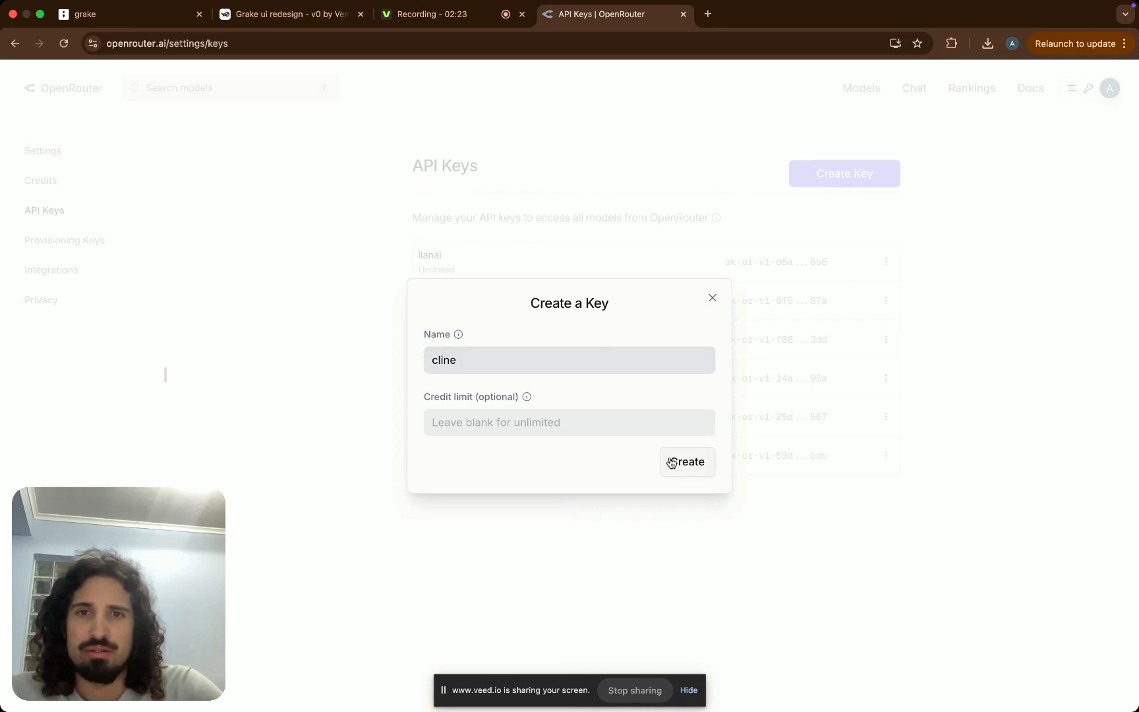
{"action": "left_click", "coordinate": [685, 462]}
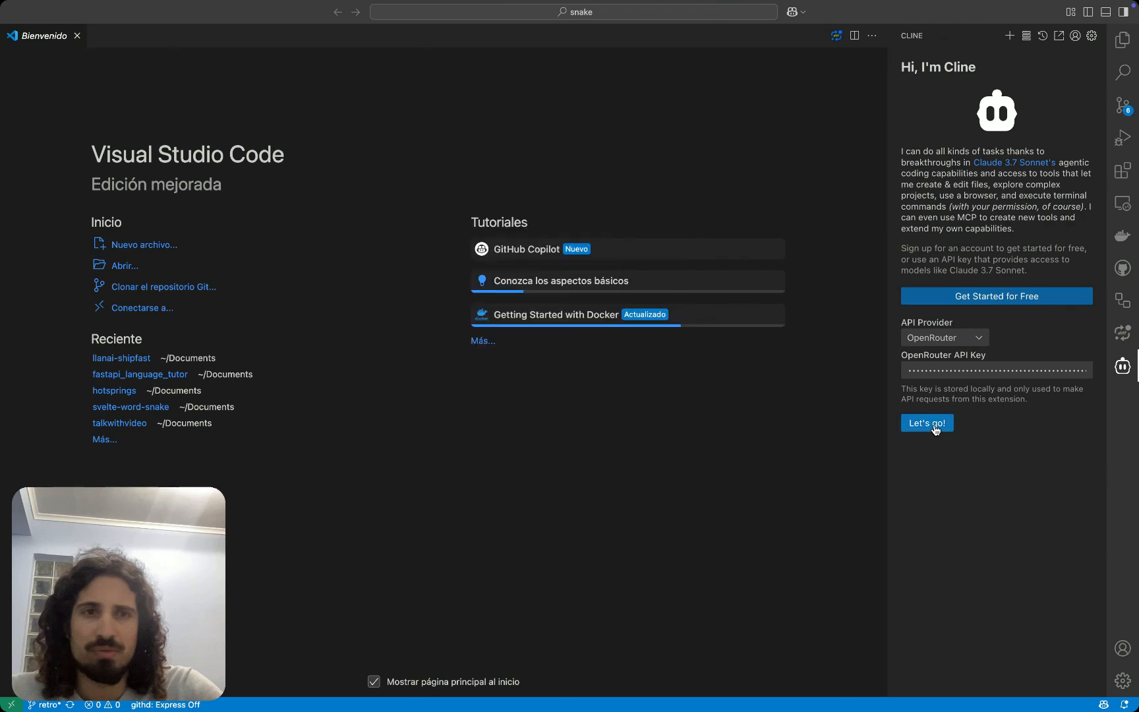
- Save OpenRouter as Cline's provider with the new key and allow anonymous usage data
{"action": "left_click", "coordinate": [926, 422]}
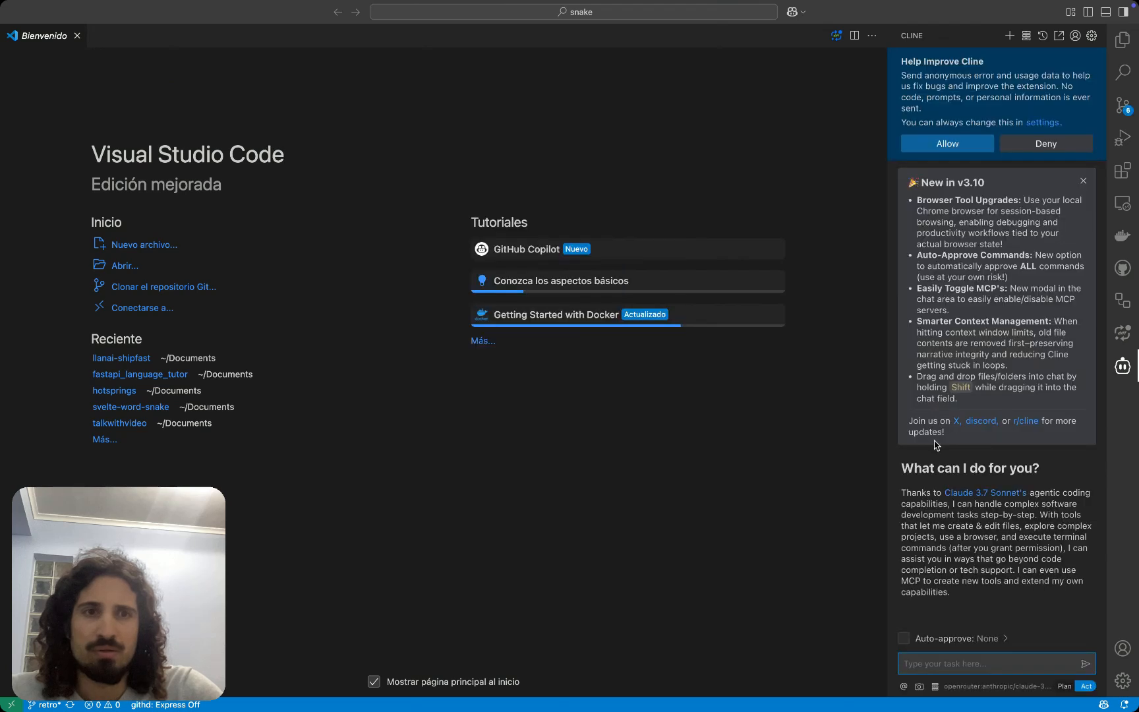
{"action": "mouse_move", "coordinate": [946, 143]}
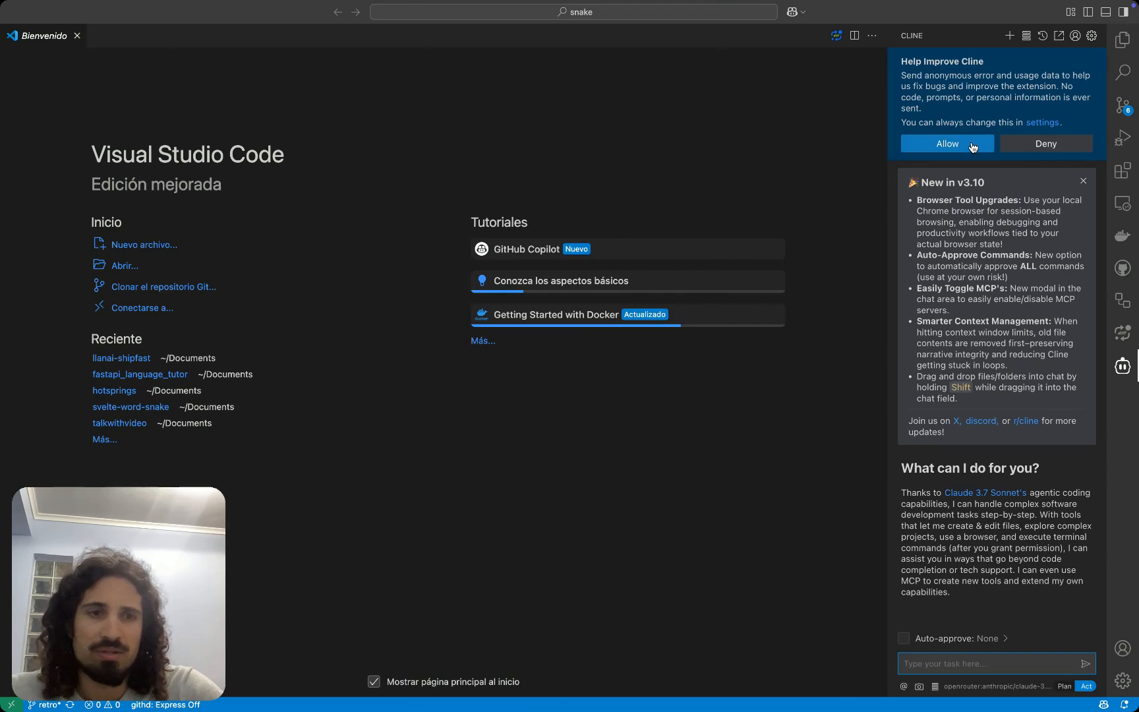
{"action": "left_click", "coordinate": [946, 143]}
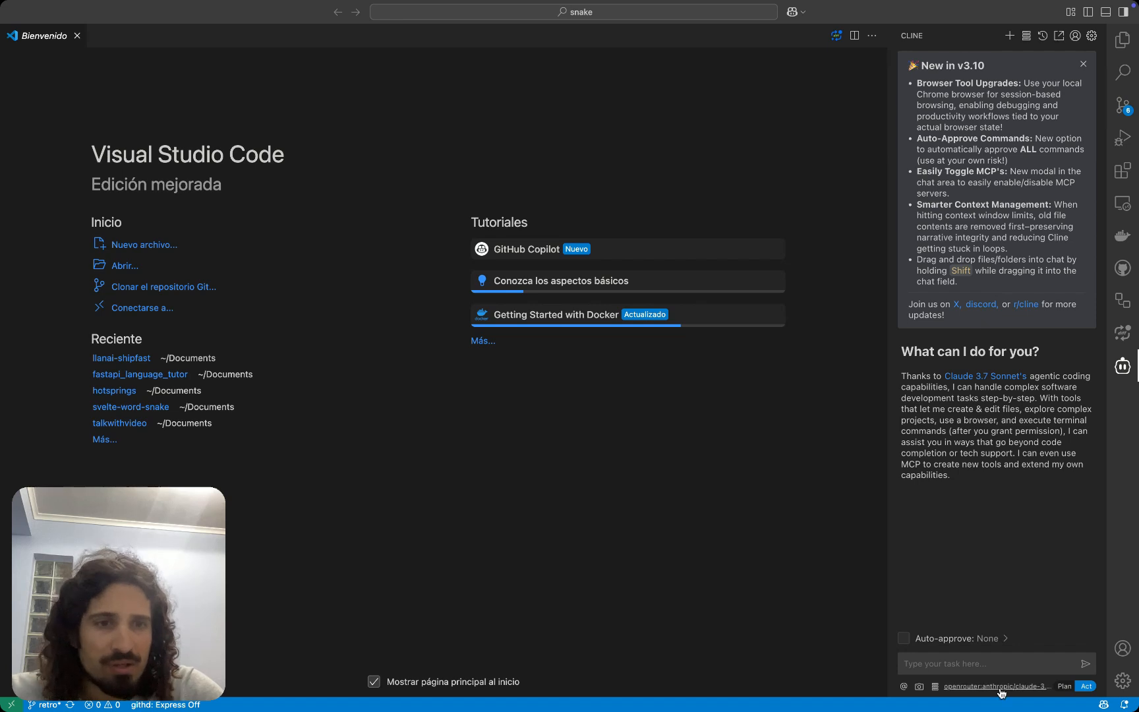
- Filter Cline's OpenRouter model list by 'free' and select a ':free' model
{"action": "left_click", "coordinate": [996, 685]}
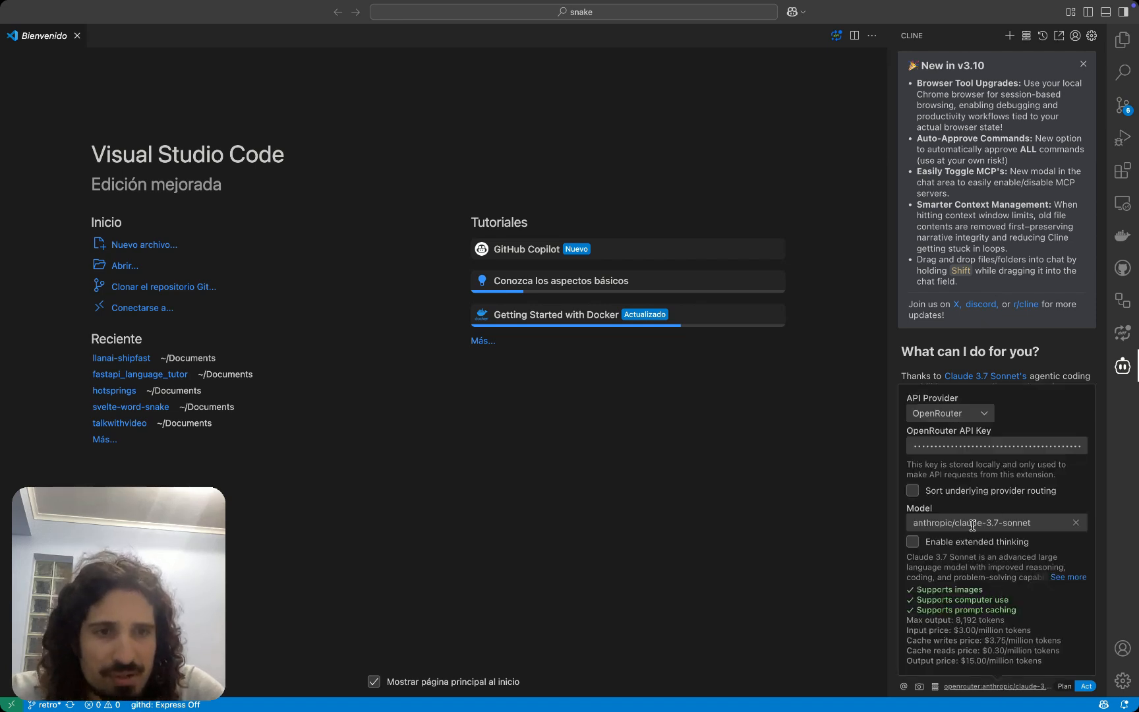
{"action": "left_click", "coordinate": [988, 522]}
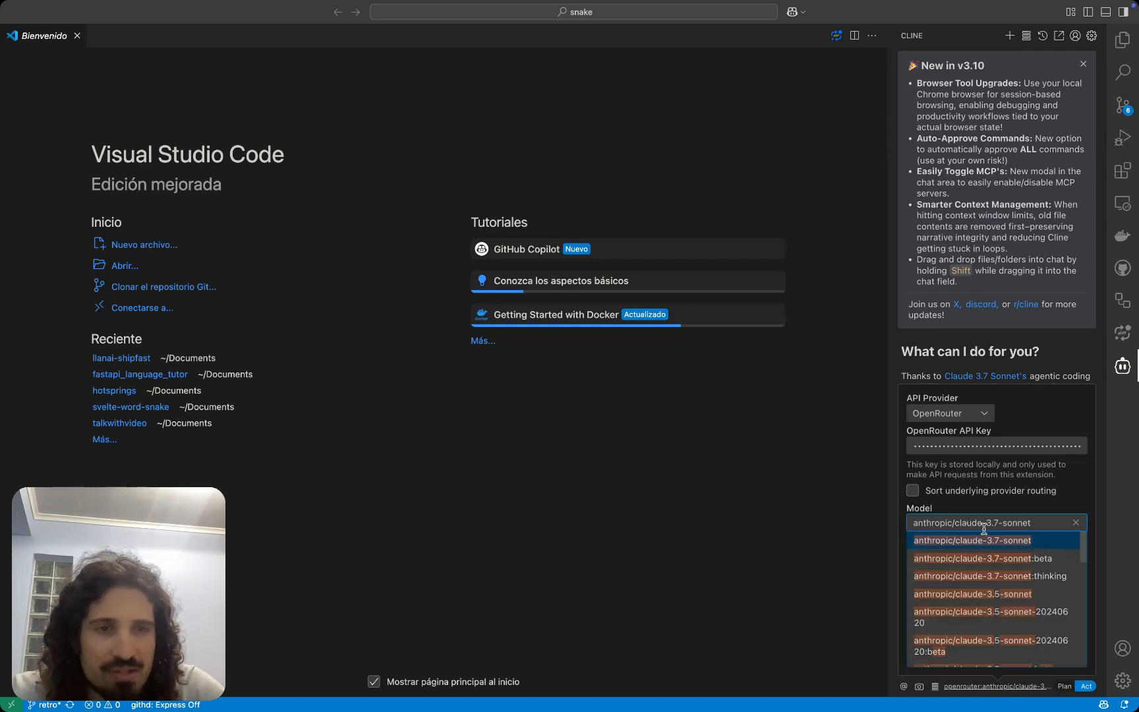
{"action": "type", "text": "g"}
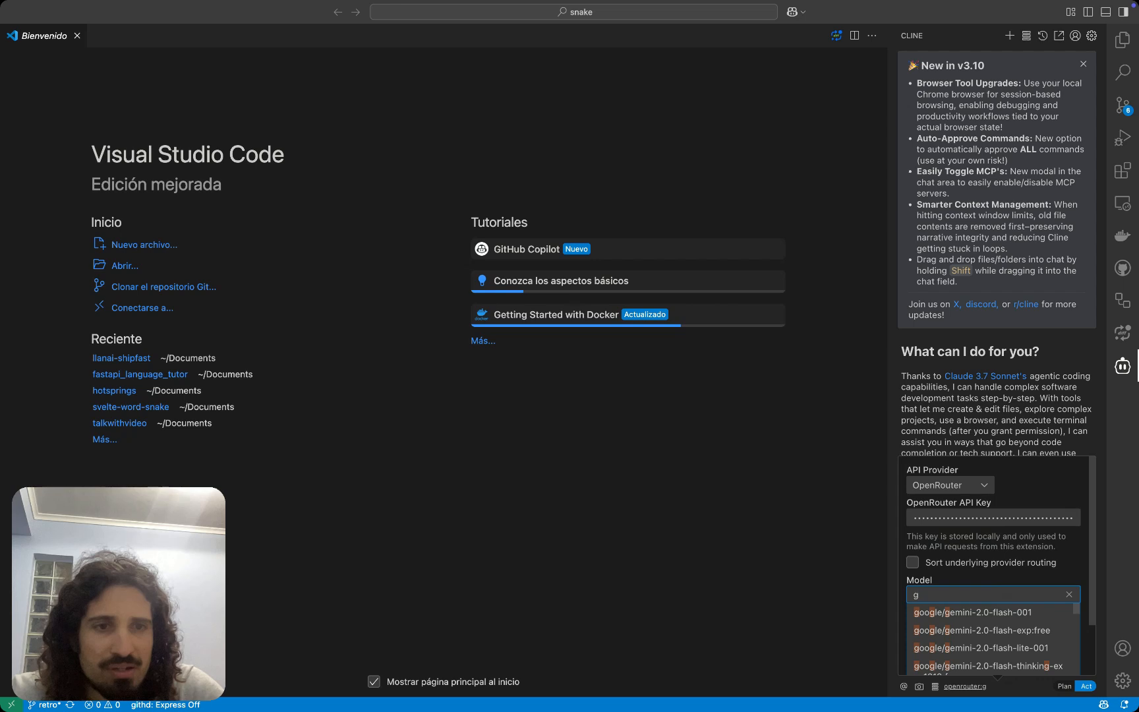
{"action": "type", "text": "free"}
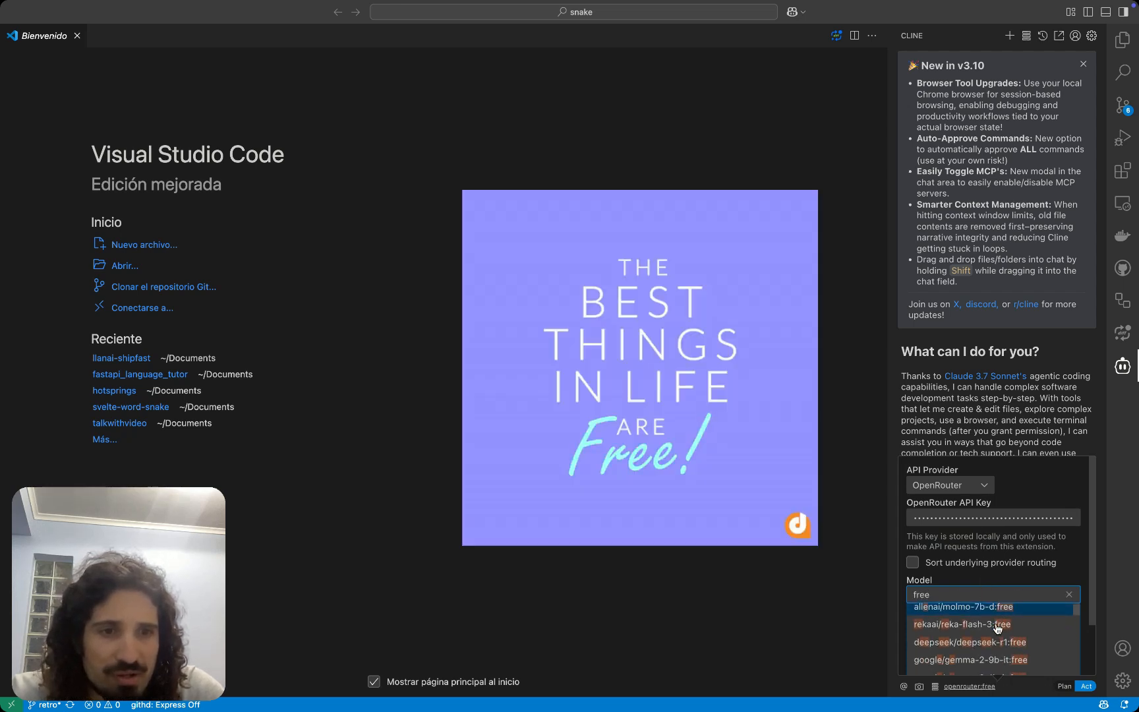
{"action": "scroll", "scroll_direction": "down", "scroll_amount": 3}
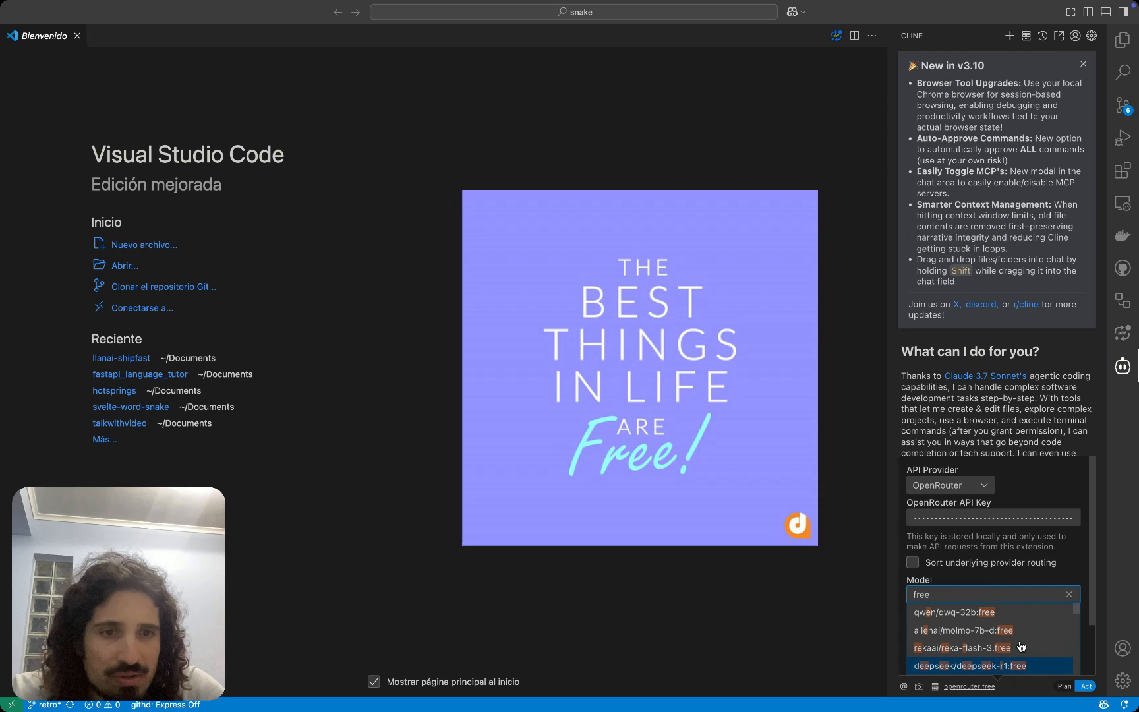
{"action": "left_click", "coordinate": [967, 665]}
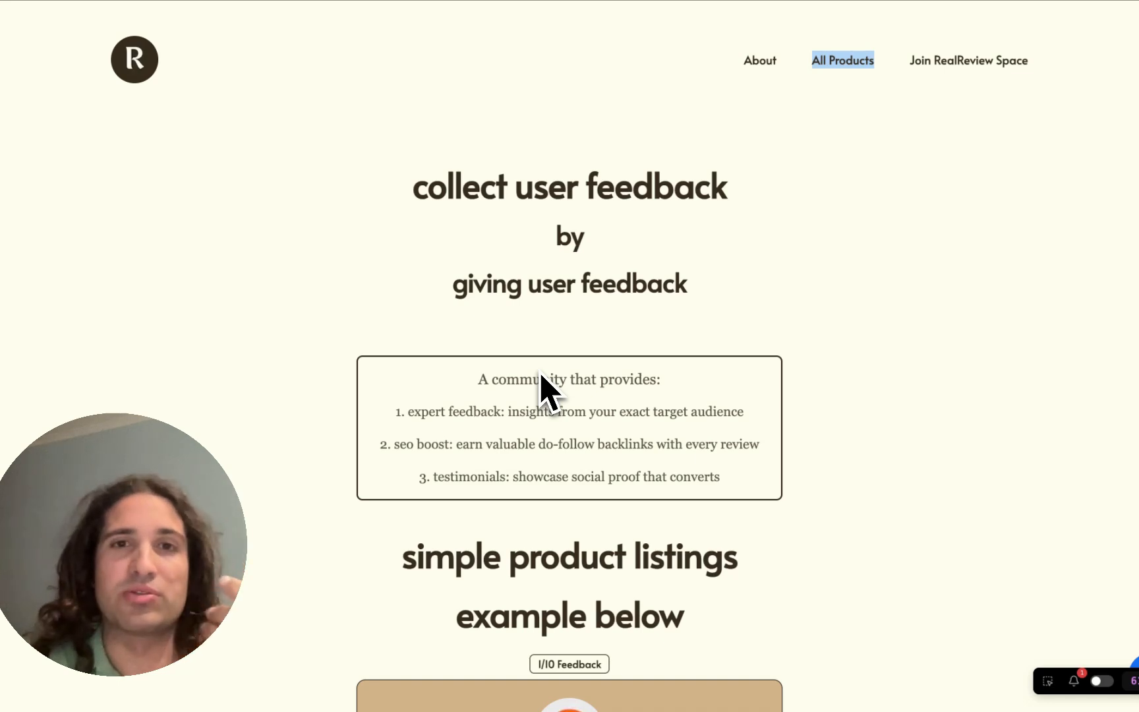
{"action": "scroll", "scroll_direction": "down", "scroll_amount": 3}
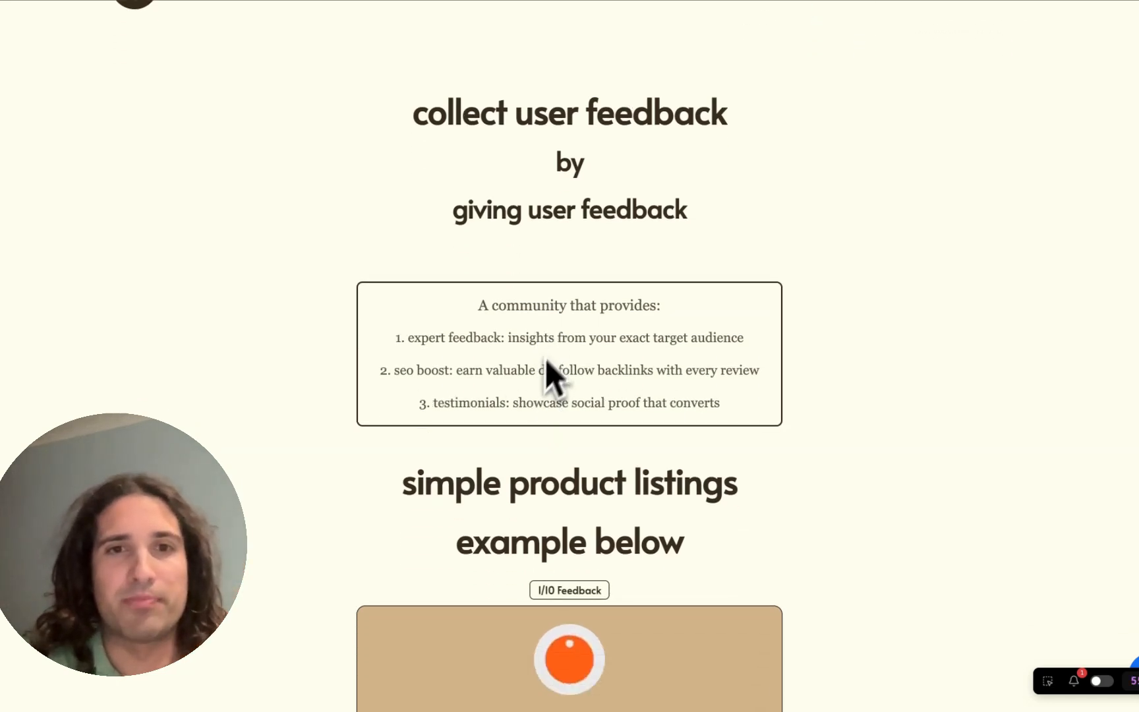
{"action": "scroll", "scroll_direction": "down", "scroll_amount": 3}
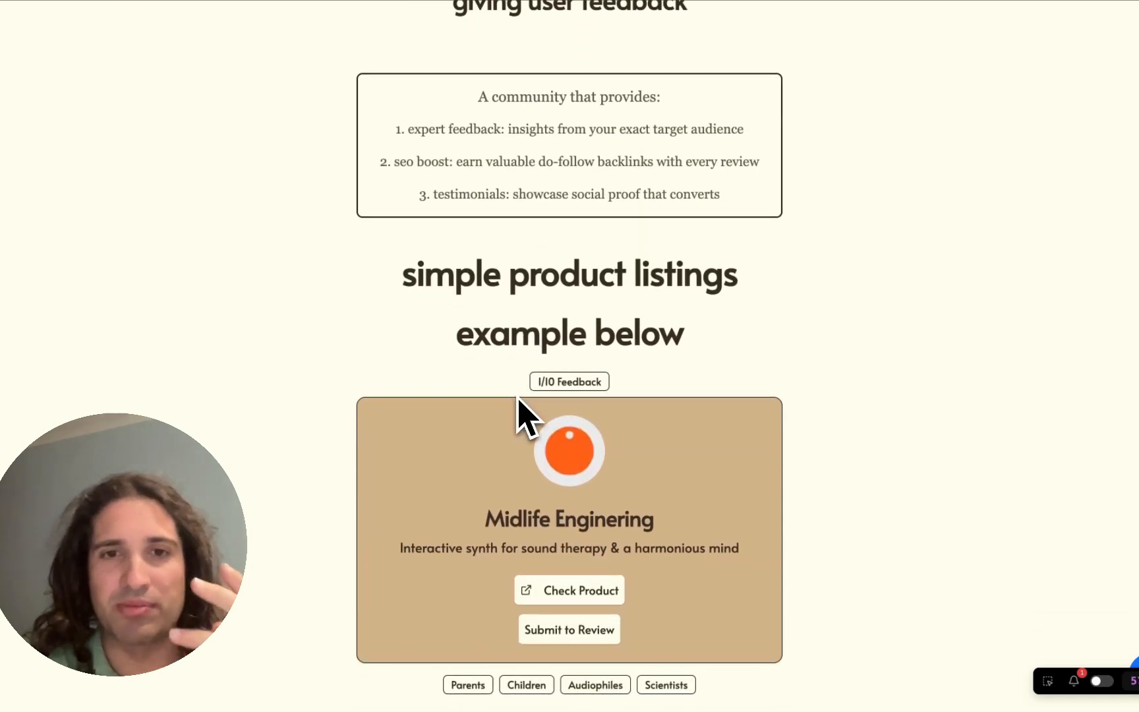
{"action": "scroll", "scroll_direction": "down", "scroll_amount": 3}
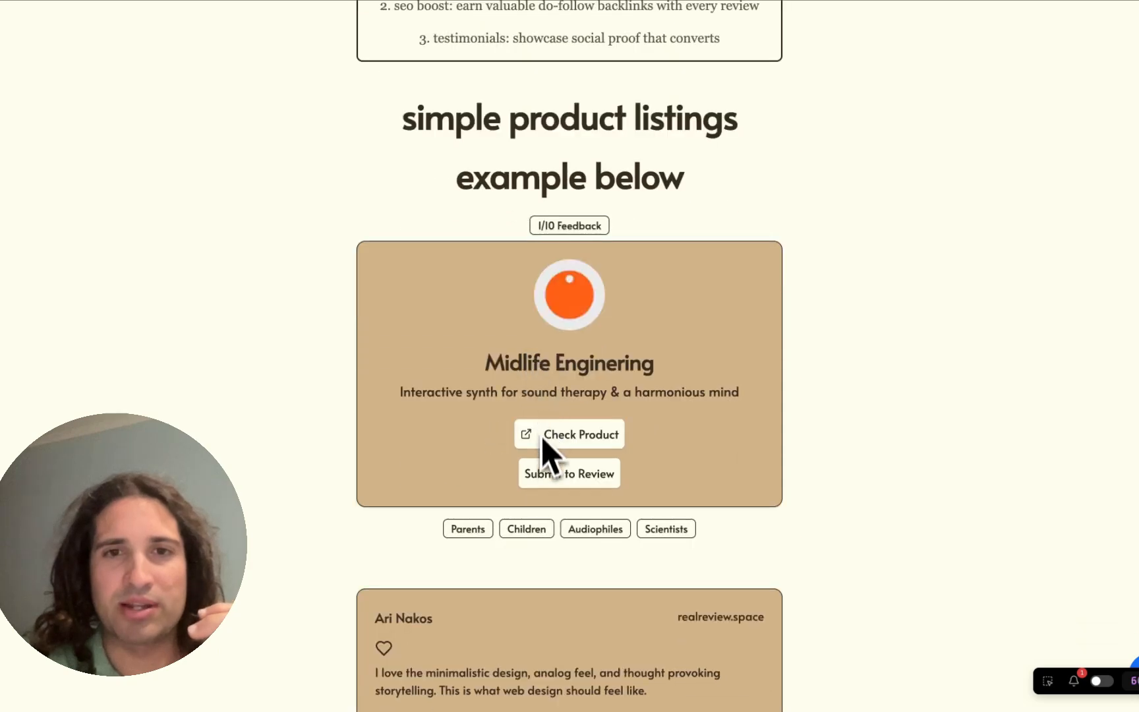
{"action": "mouse_move", "coordinate": [570, 239]}
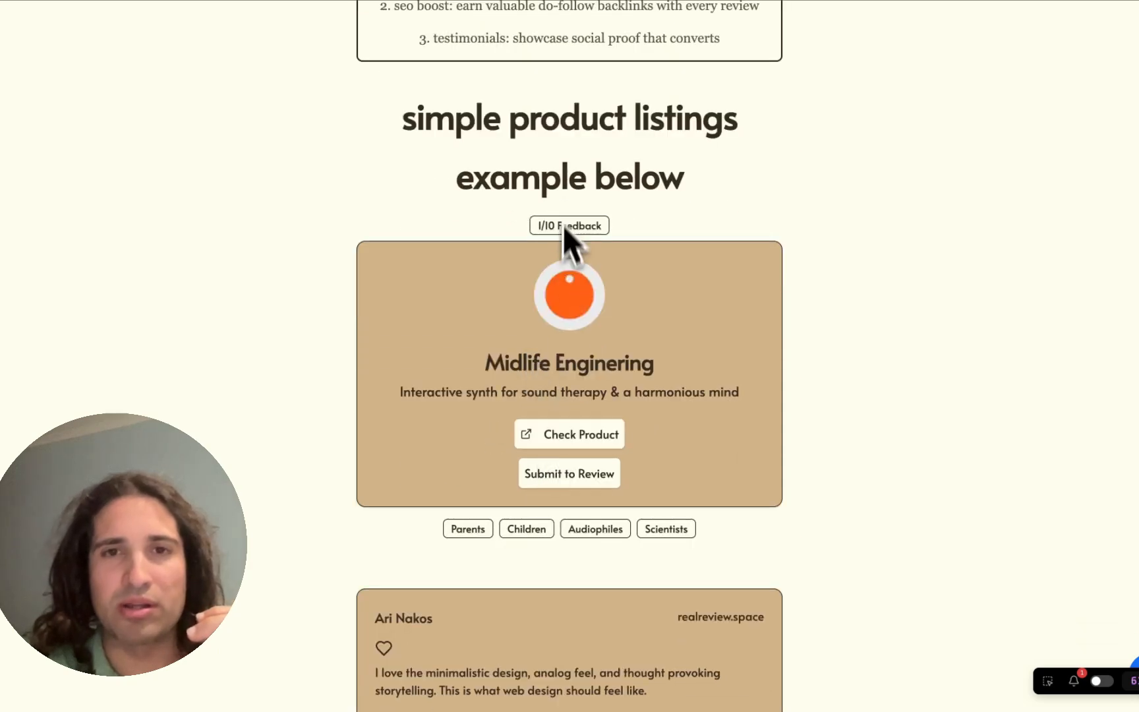
{"action": "scroll", "scroll_direction": "down", "scroll_amount": 3}
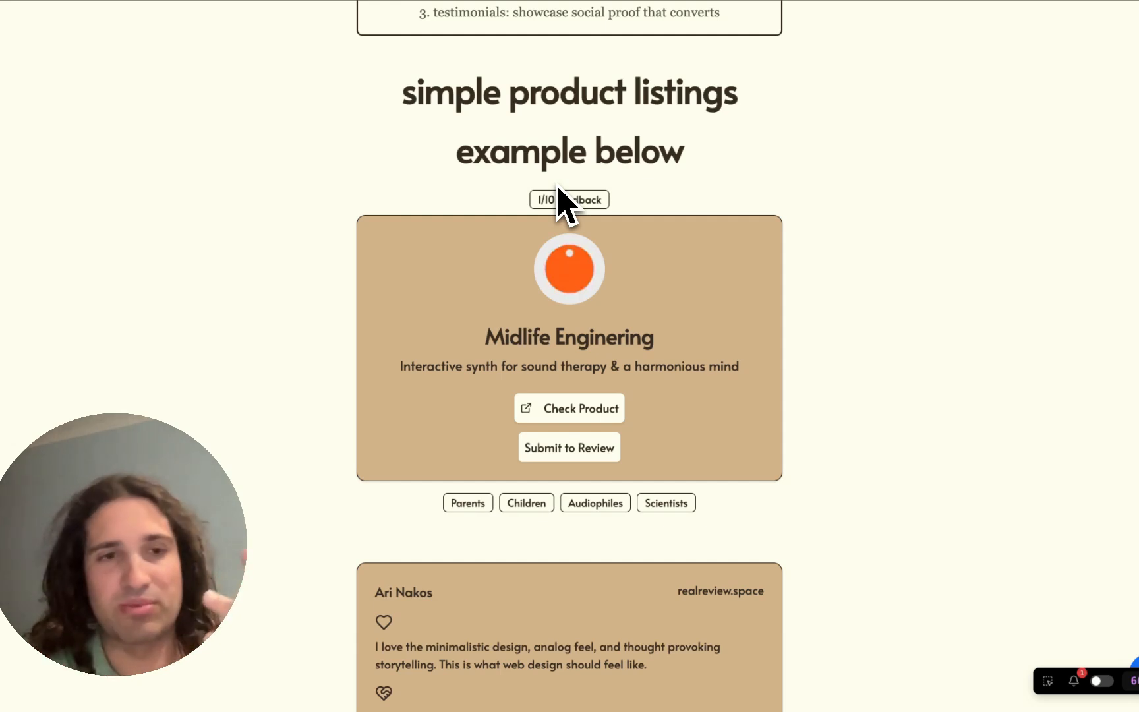
{"action": "scroll", "scroll_direction": "down", "scroll_amount": 3}
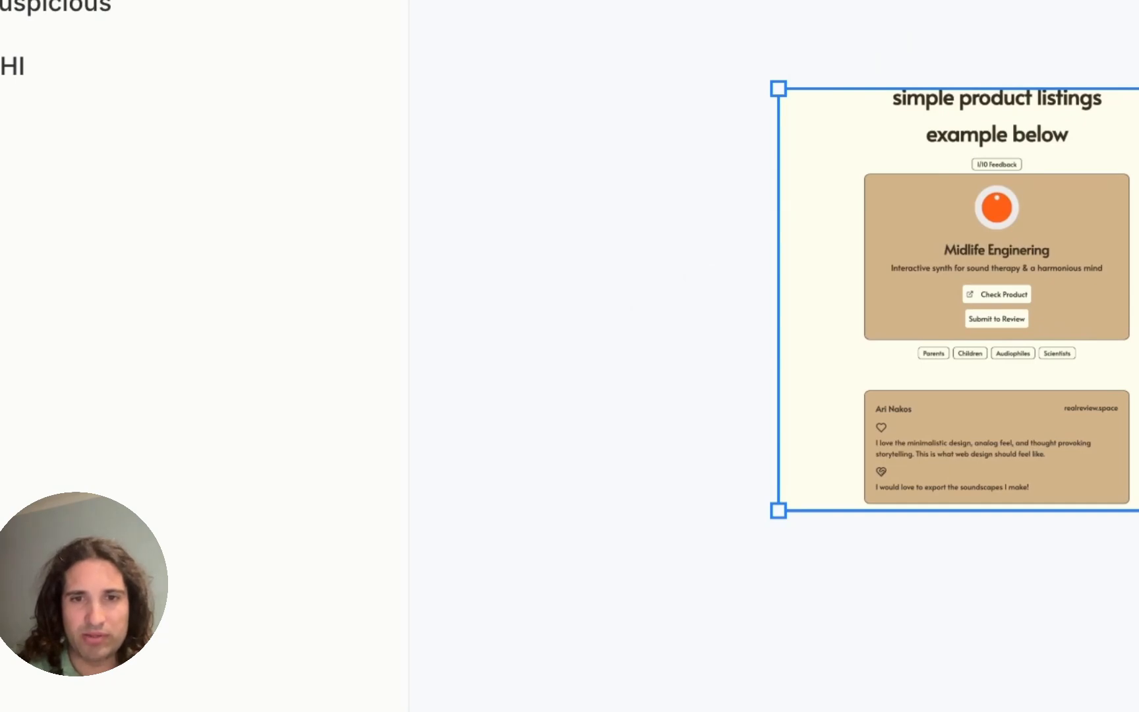
{"action": "mouse_move", "coordinate": [999, 225]}
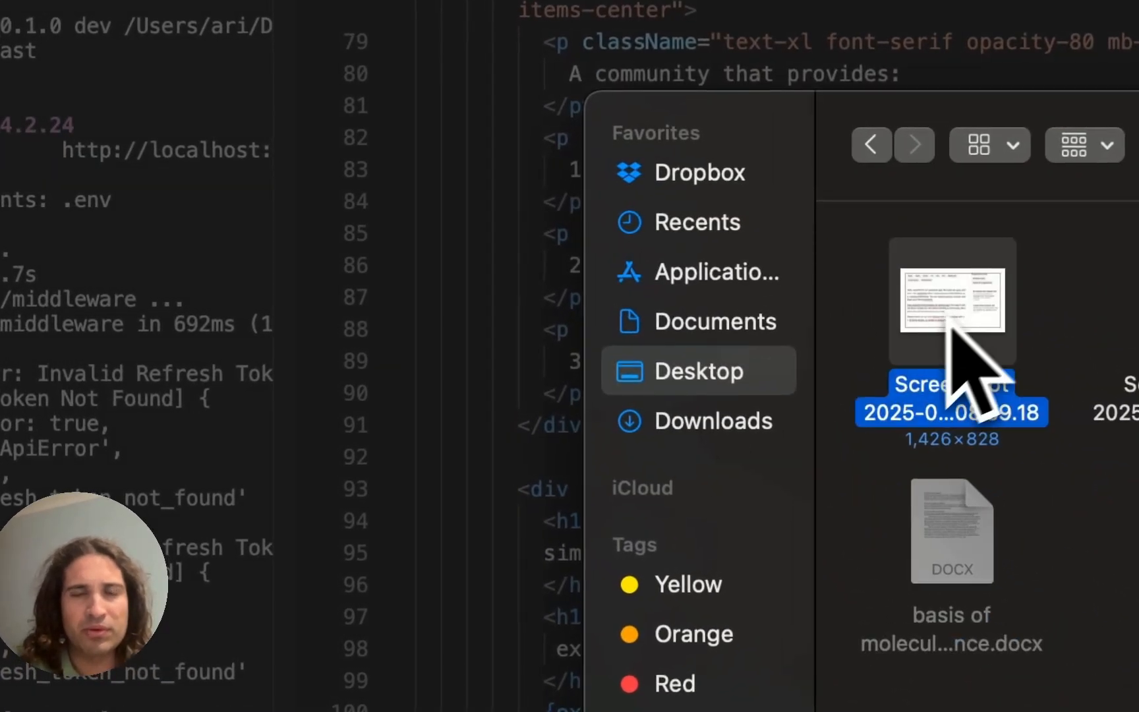
- Attach the schematic screenshot to the six-product-cards prompt and switch Cline to Plan mode
{"action": "left_click", "coordinate": [697, 420]}
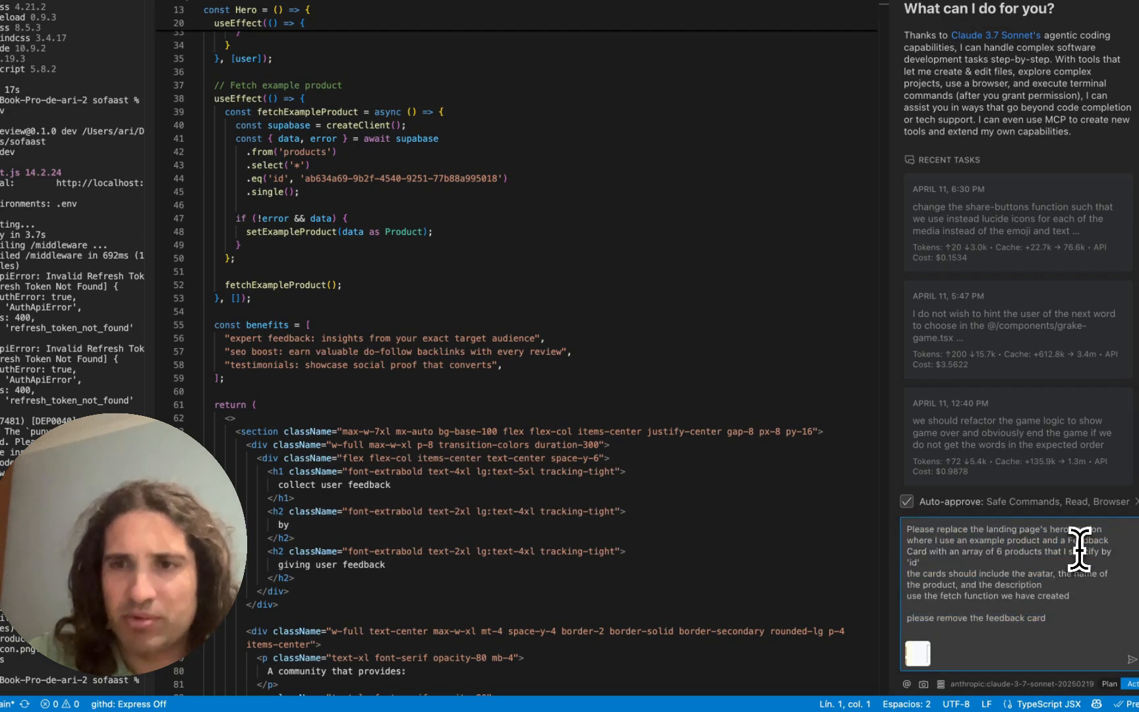
{"action": "scroll", "scroll_direction": "down", "scroll_amount": 3}
{"action": "type", "text": " as indicated in the attached schematic"}
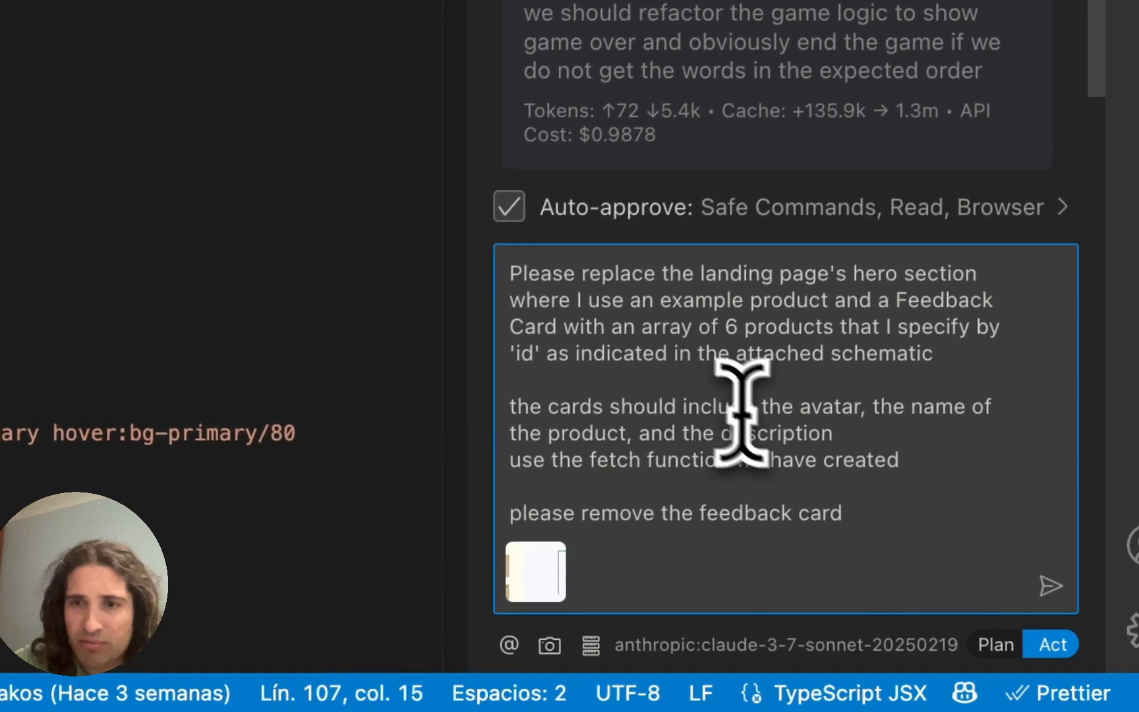
{"action": "mouse_move", "coordinate": [905, 443]}
{"action": "type", "text": "please include the url to the product when somebody clicks on the card"}
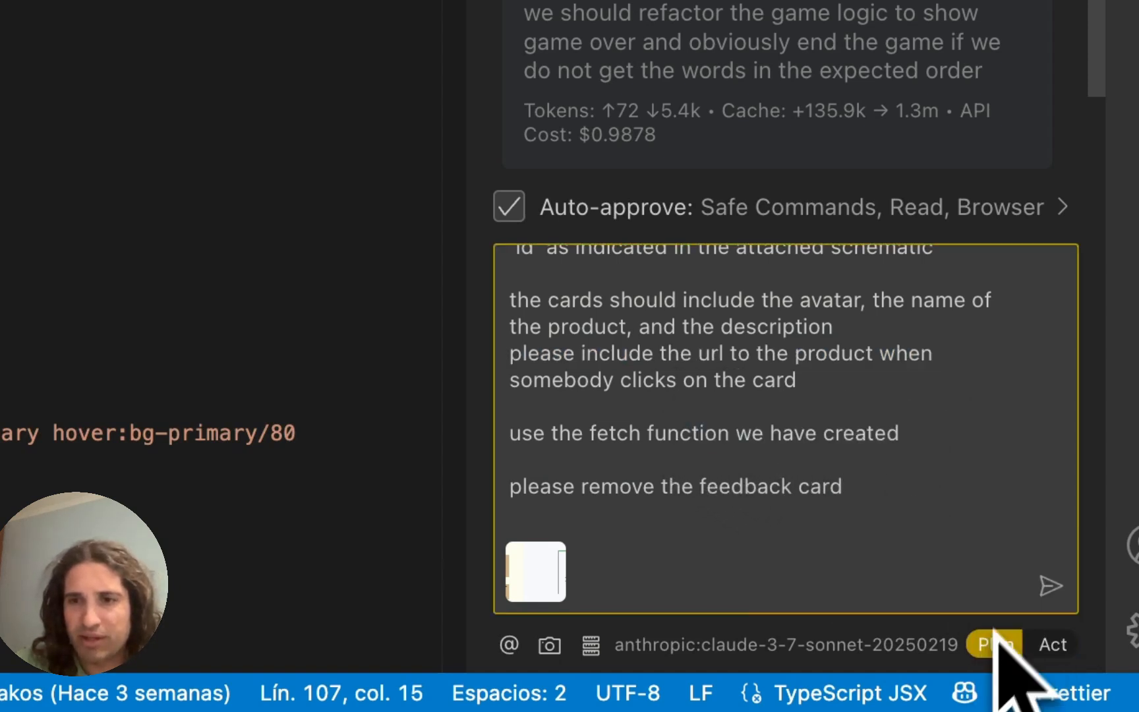
{"action": "left_click", "coordinate": [1049, 585]}
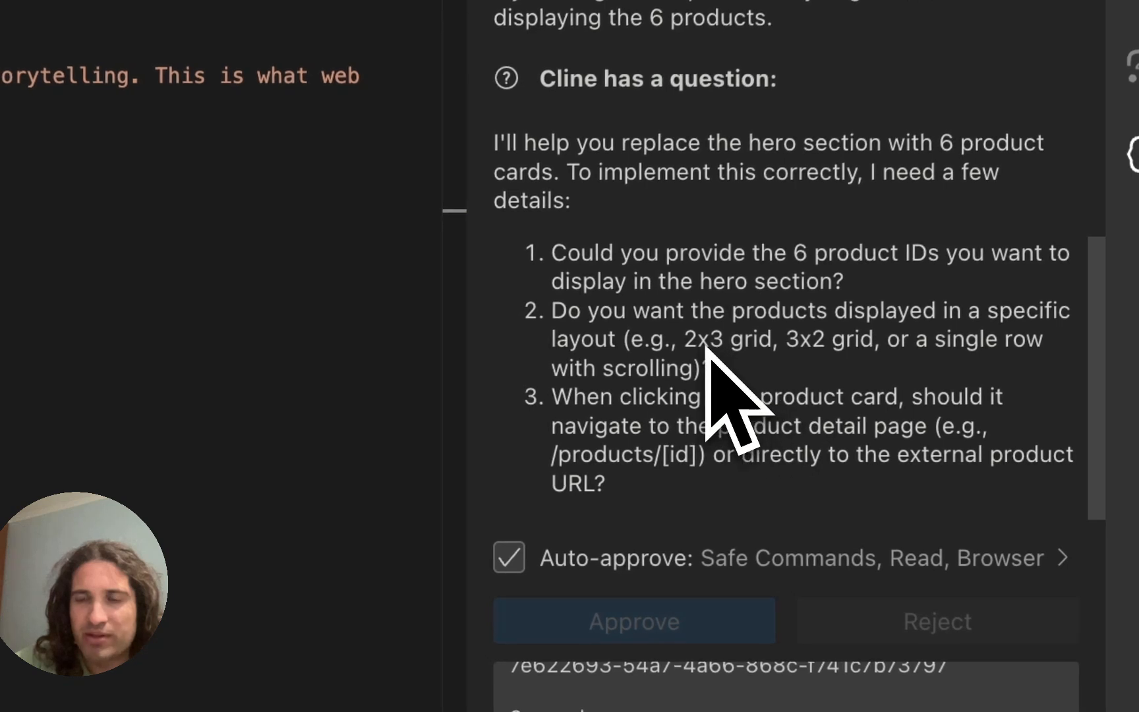
{"action": "mouse_move", "coordinate": [813, 414]}
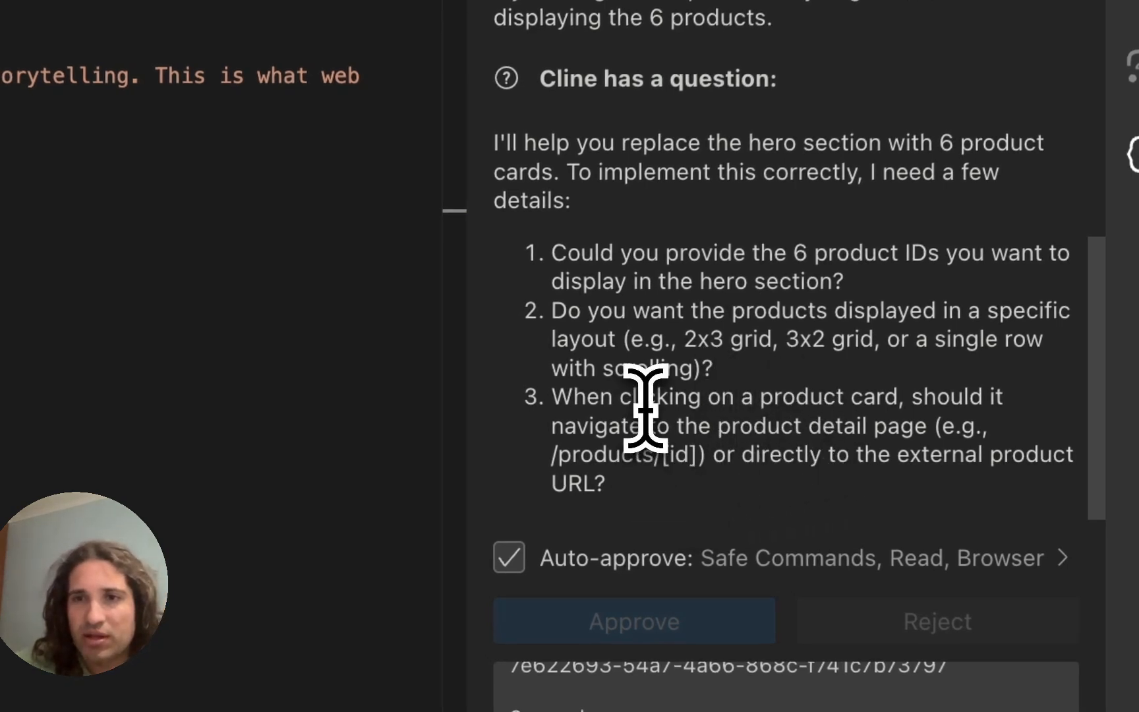
- Highlight parts of Cline's proposed plan for the responsive six-card product grid
{"action": "left_click_drag", "start_coordinate": [646, 396], "coordinate": [741, 454]}
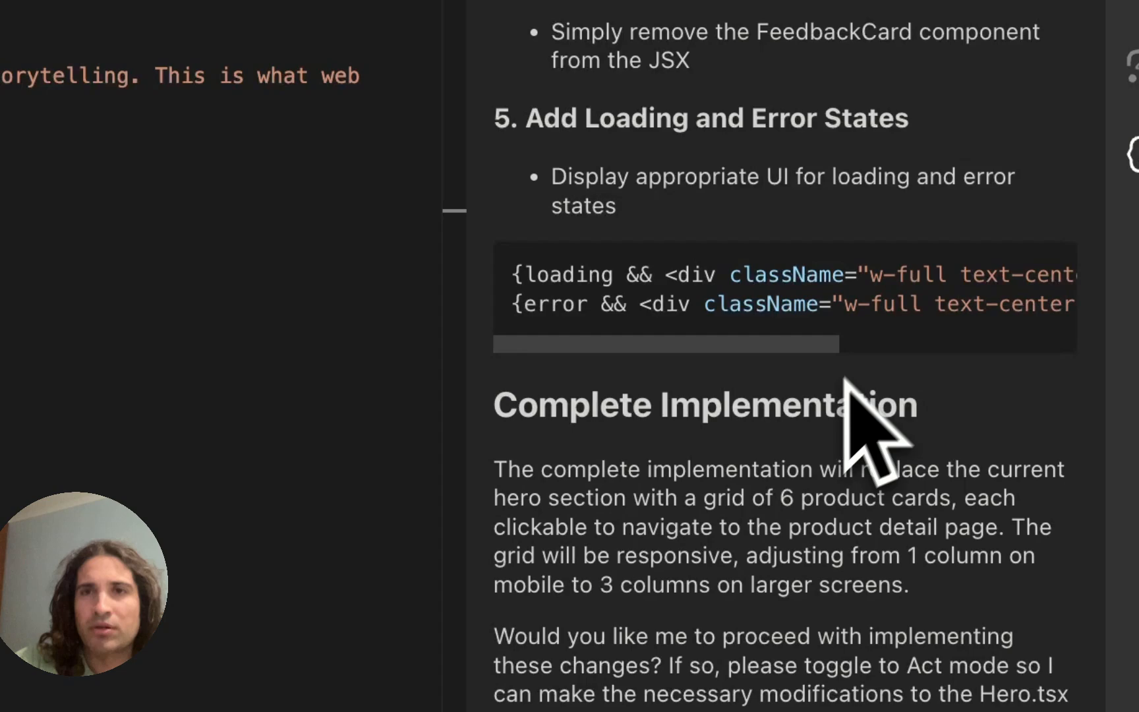
{"action": "mouse_move", "coordinate": [733, 686]}
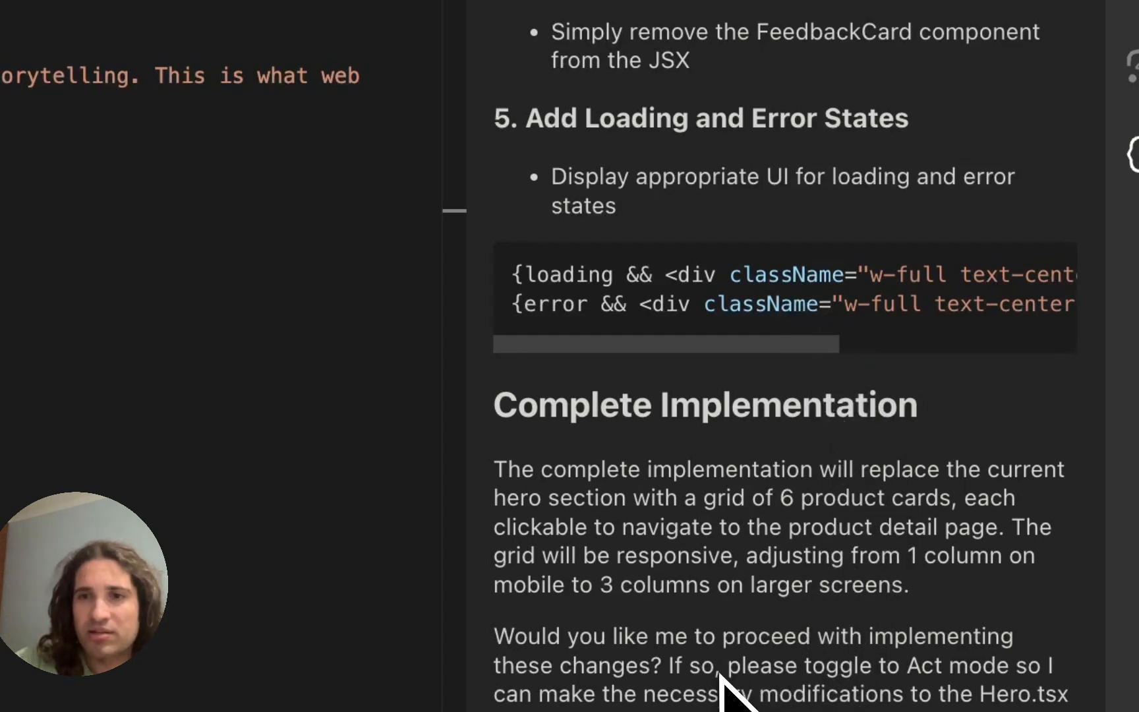
{"action": "left_click_drag", "start_coordinate": [719, 665], "coordinate": [922, 694]}
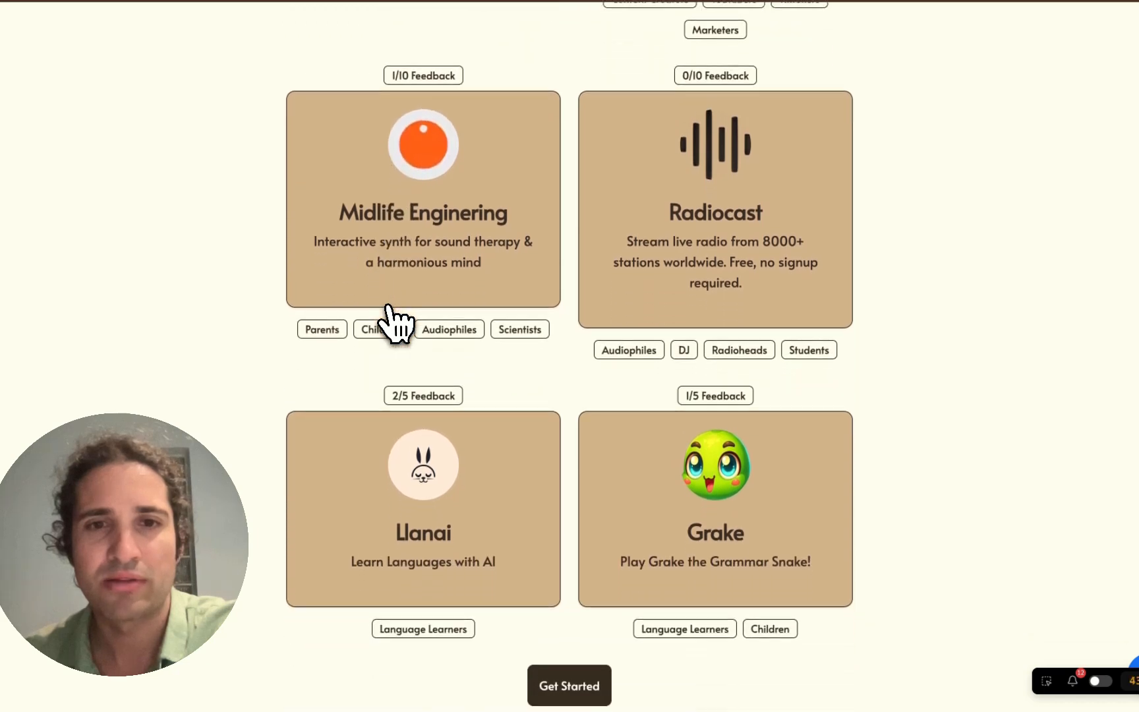
- Scroll down to more product cards, including Midlife Engineering, Radiocast, Llanai and Grake
{"action": "scroll", "scroll_direction": "down", "scroll_amount": 3}
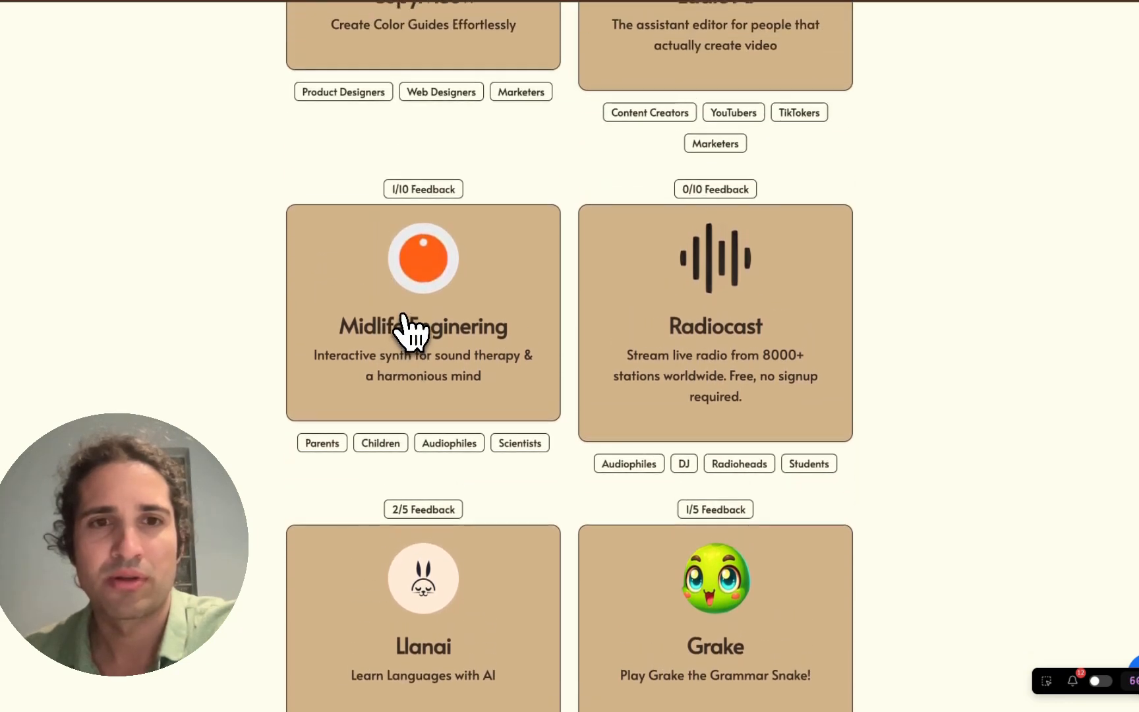